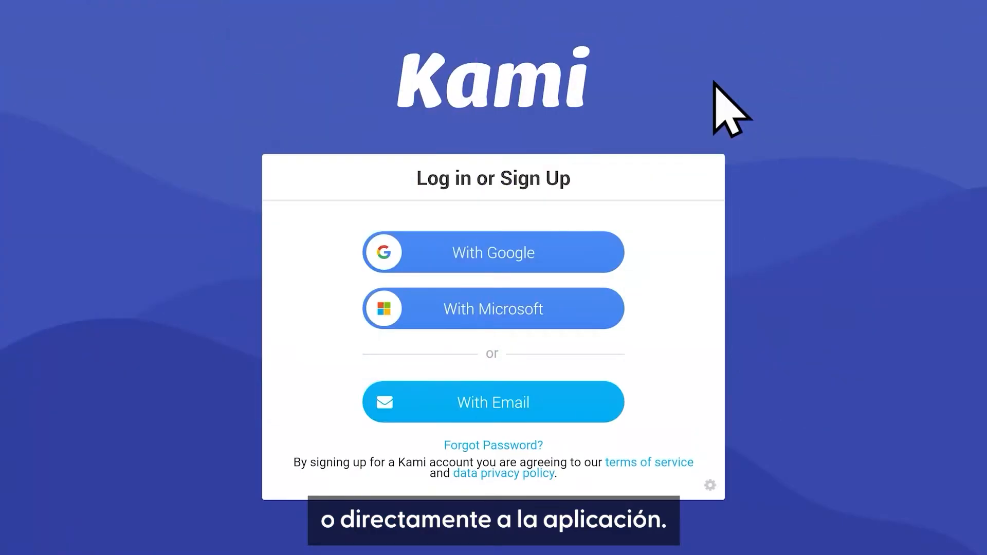
# Go back from the Kami for Google Chrome page to the Web Store's Extensions category.
pyautogui.click(493, 401)
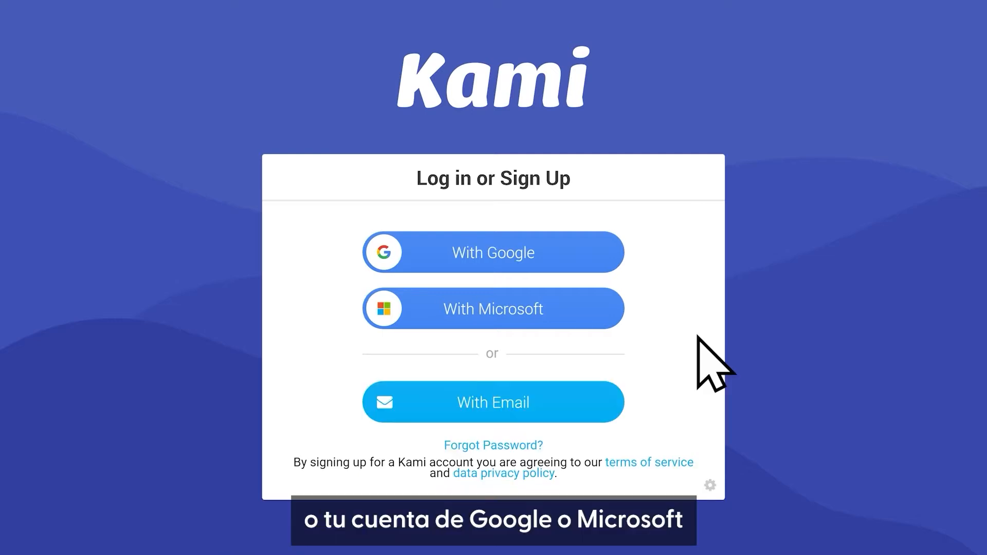
pyautogui.moveTo(605, 296)
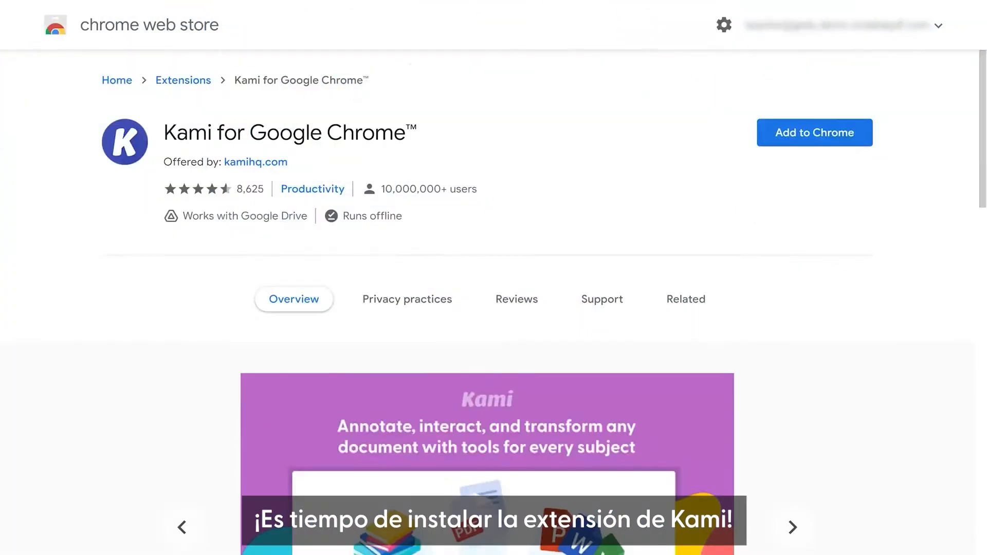
pyautogui.click(791, 527)
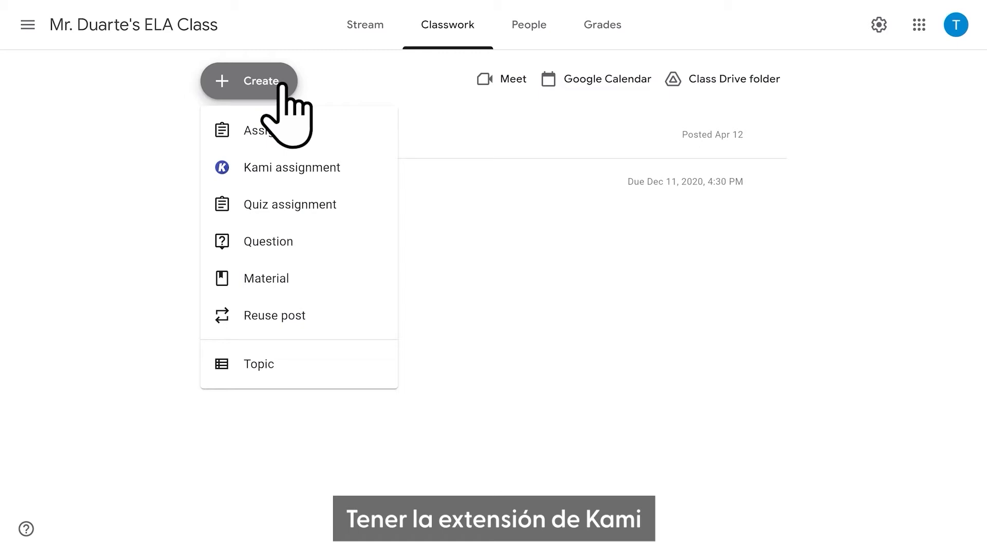
pyautogui.click(291, 168)
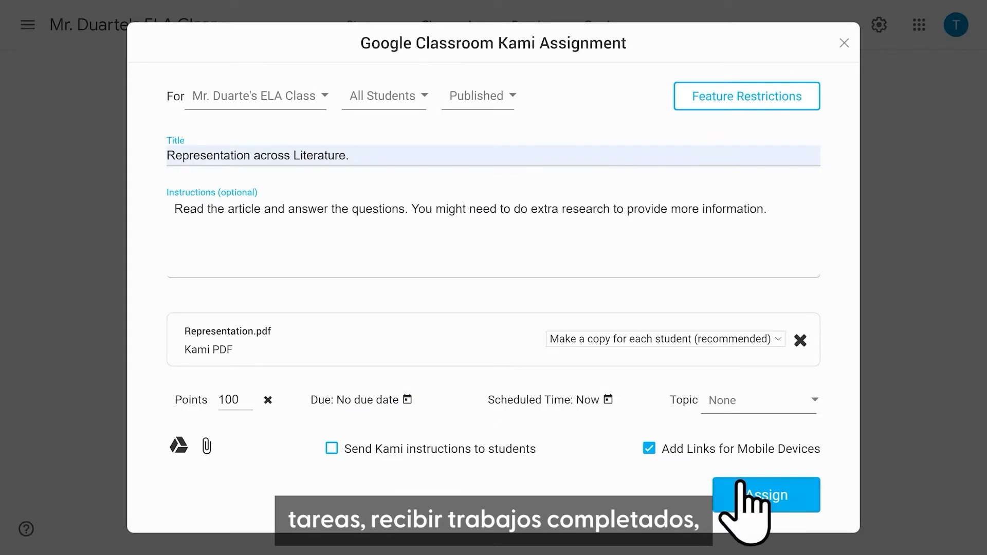
pyautogui.click(766, 494)
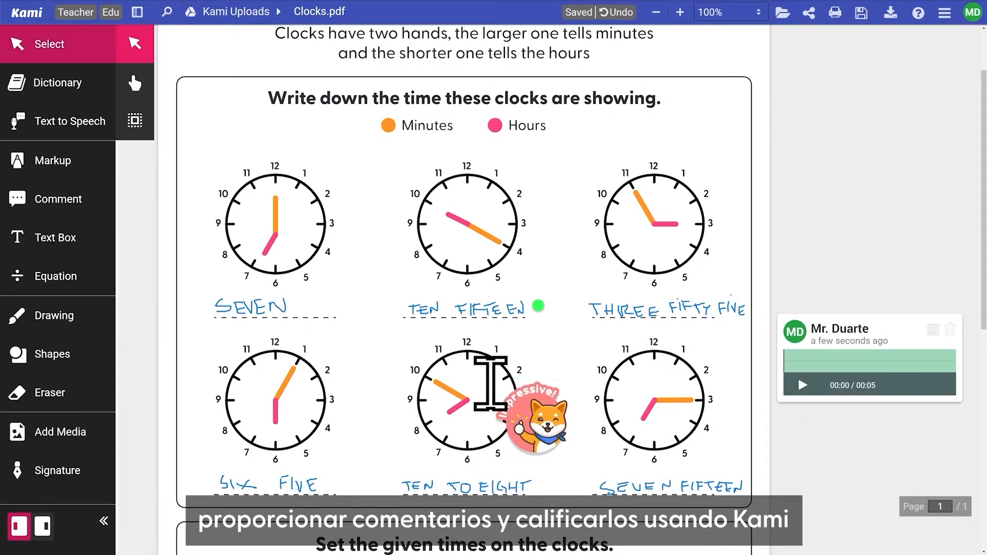
pyautogui.click(52, 315)
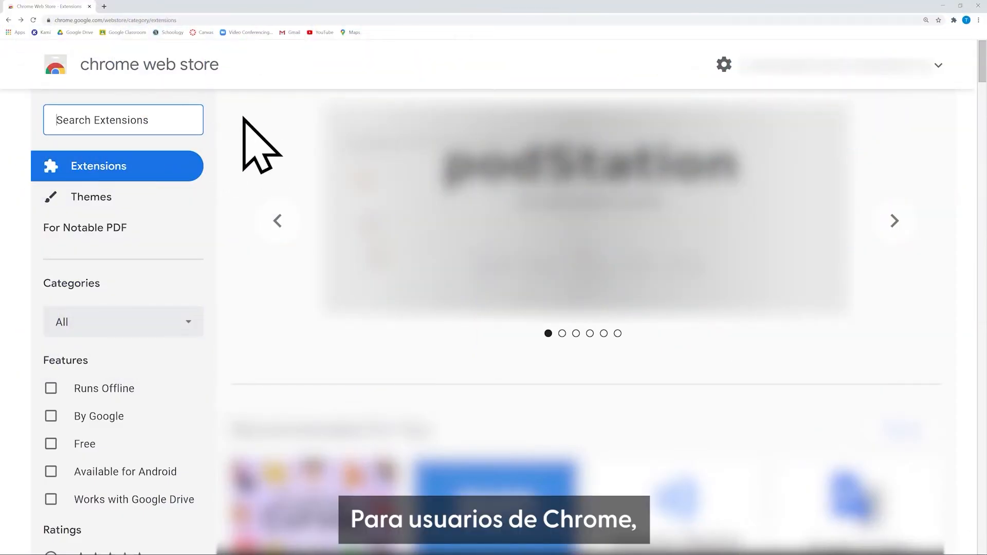
# Search Extensions for 'Kami' and add Kami for Google Chrome to the browser.
pyautogui.write('Kami')
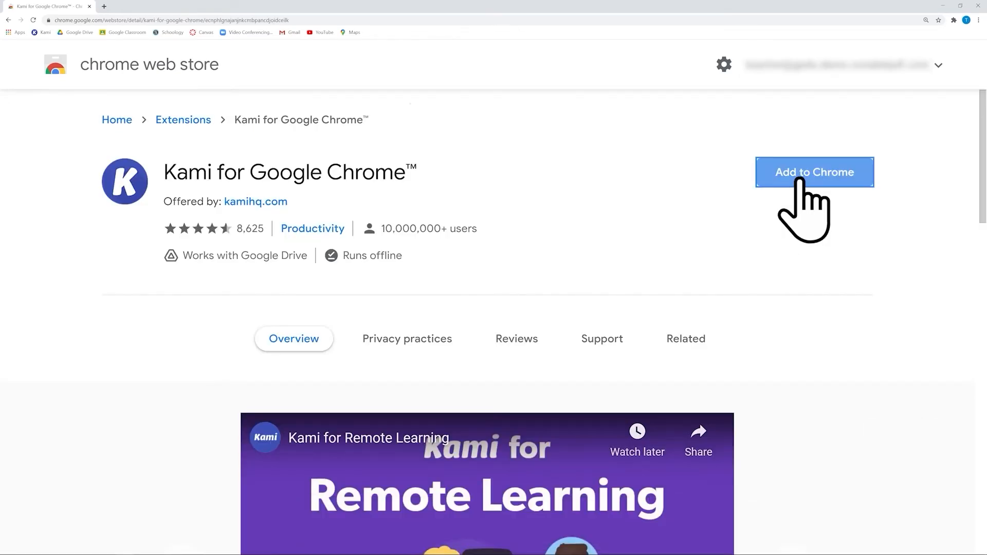
pyautogui.click(814, 172)
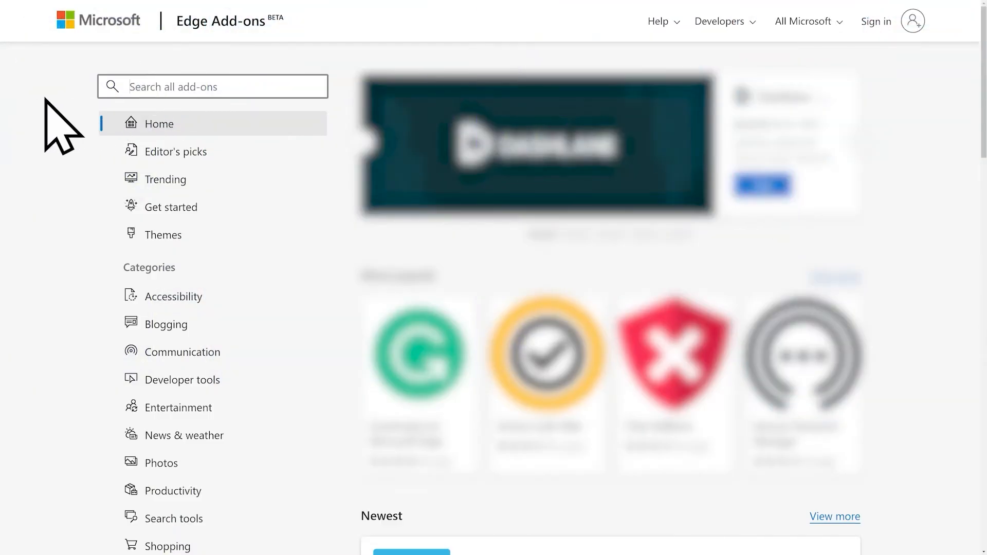
# Search Edge Add-ons for 'Kami' and request Kami for Microsoft Edge.
pyautogui.write('Kami')
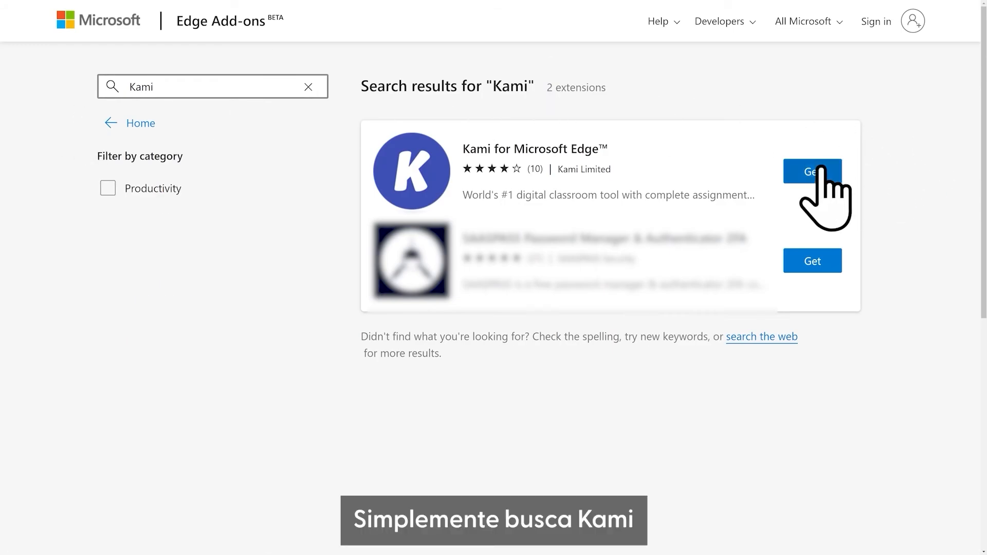
pyautogui.click(811, 171)
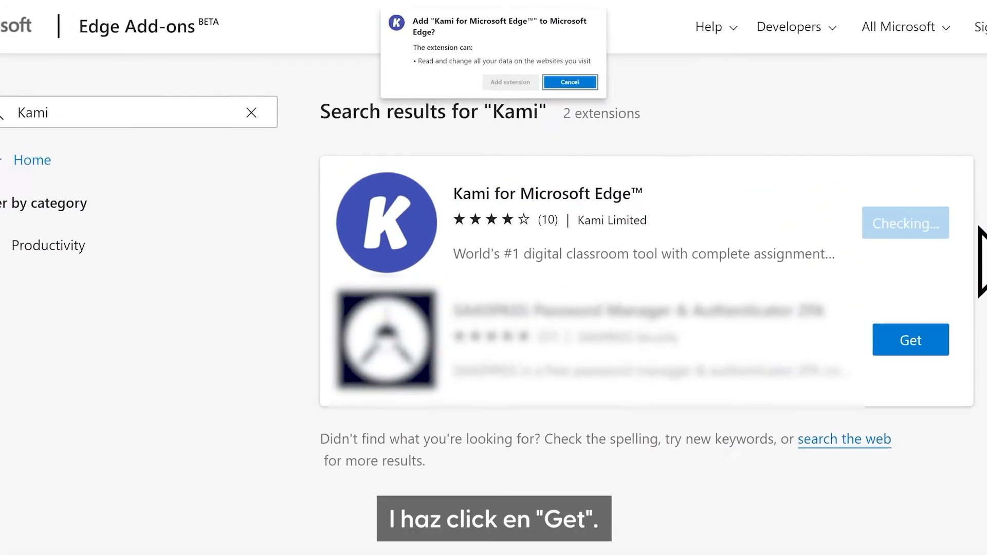